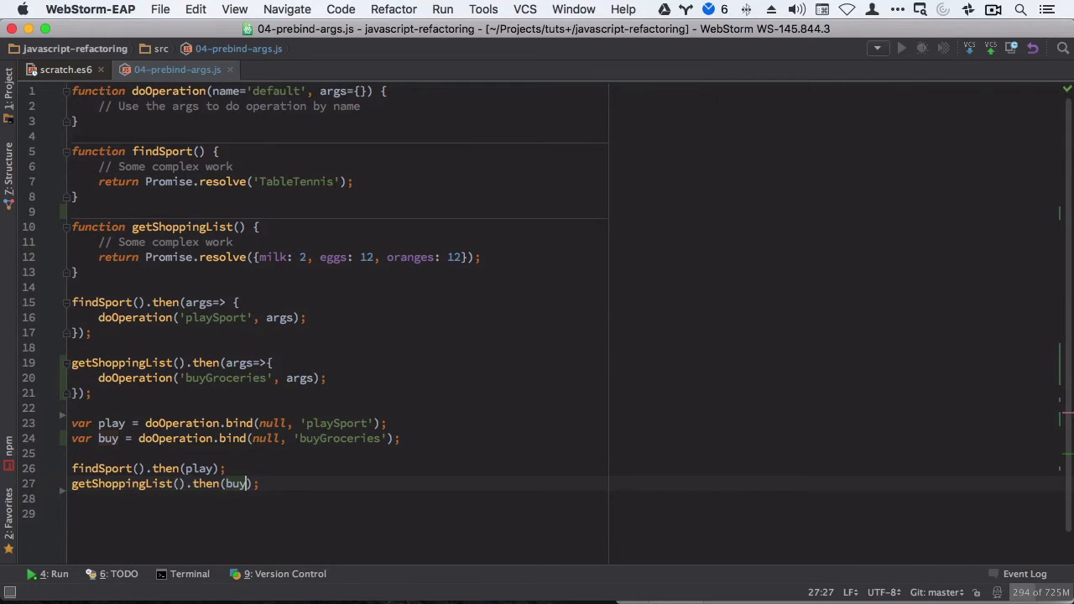
Show 06-inline-IIFE.js from the src folder with its defaultConfig function.
click(176, 70)
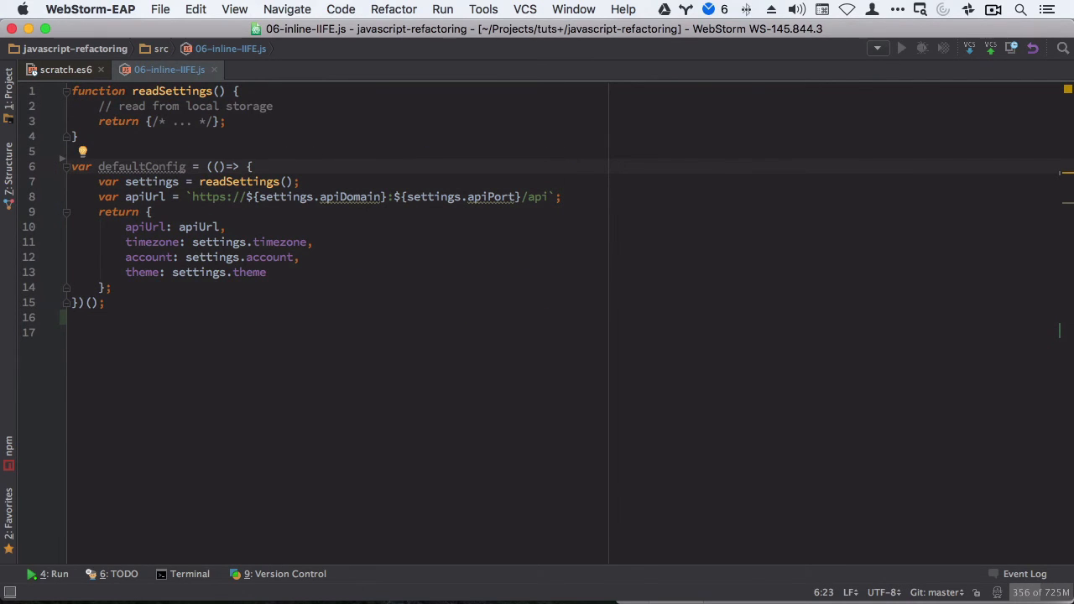
click(217, 226)
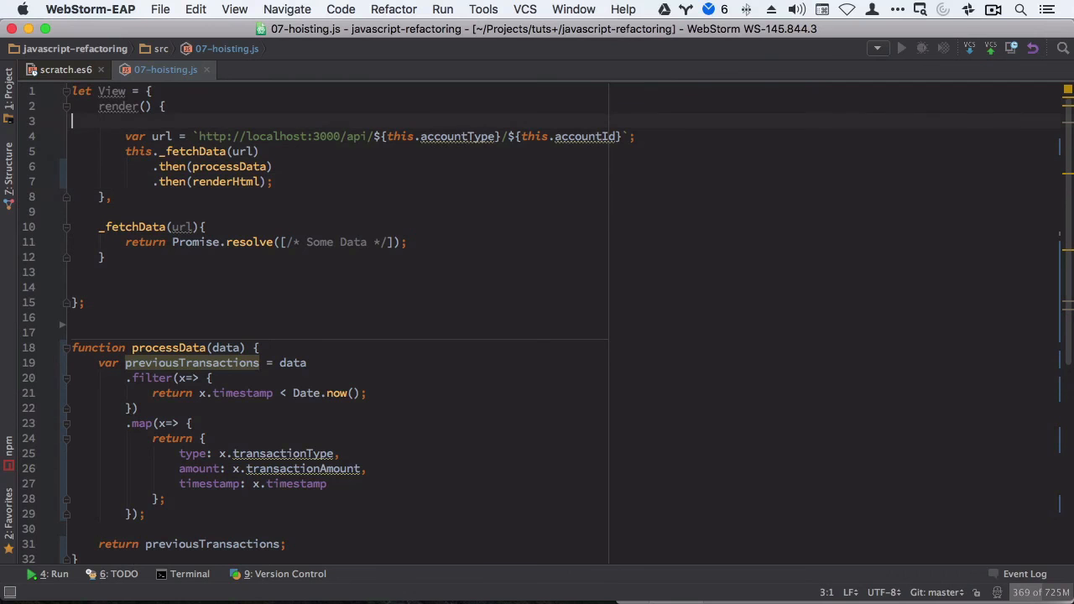
Highlight the whole View object definition in 07-hoisting.js.
drag(71, 121, 104, 257)
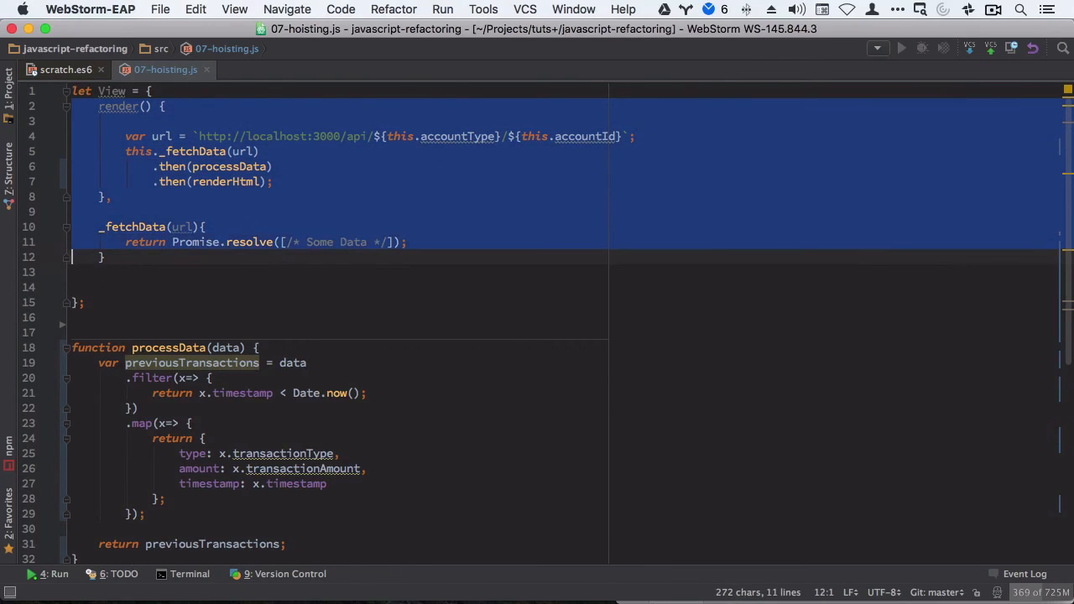